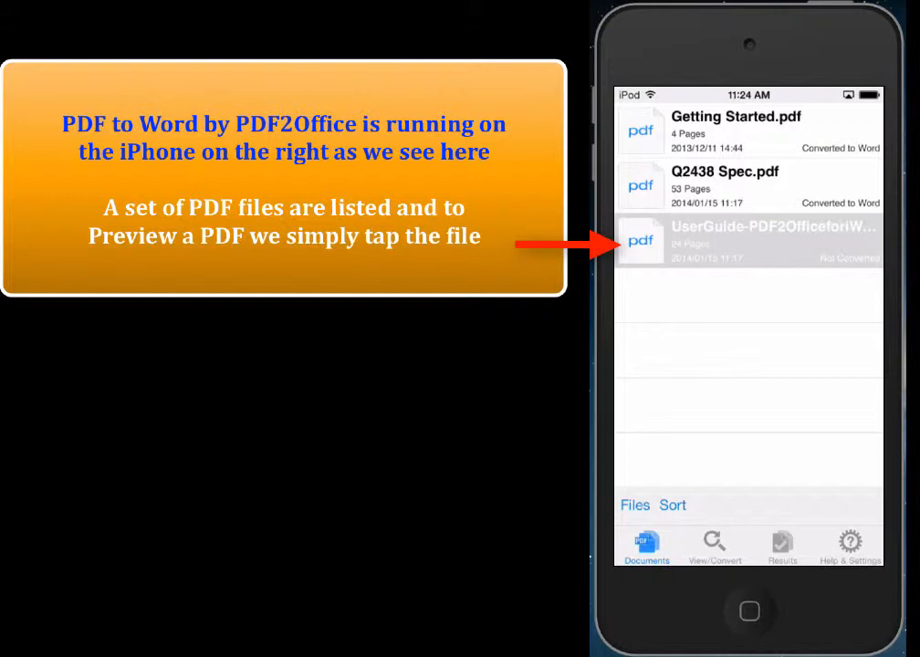
Preview the UserGuide PDF from the Documents list.
left_click(749, 240)
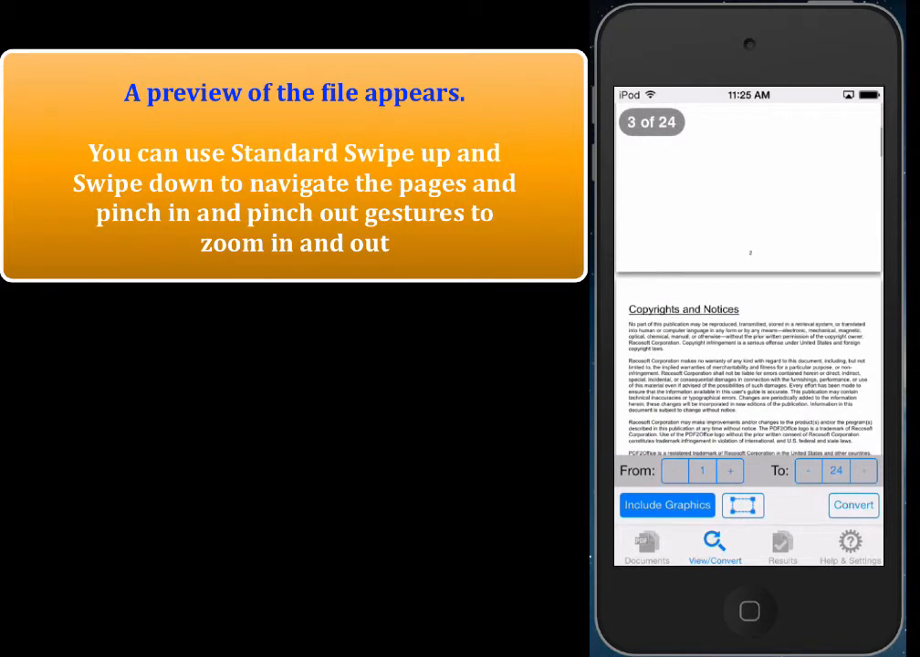
Swipe to page 4 to bring up the conversion options for pages 1 to 24.
scroll("up", 3)
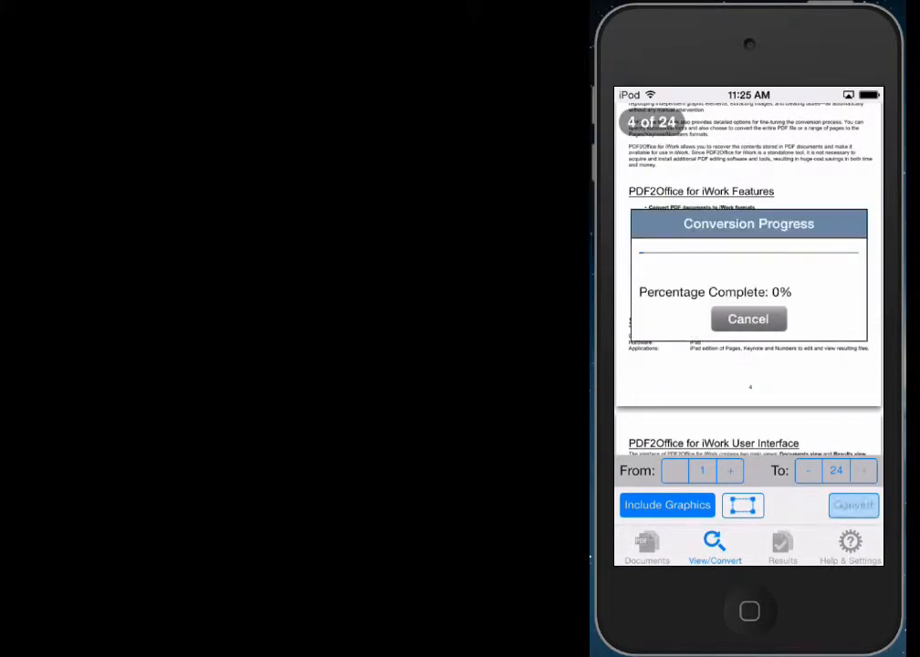
Convert all 24 pages with graphics and open the Results tab once it reaches 100%.
left_click(853, 505)
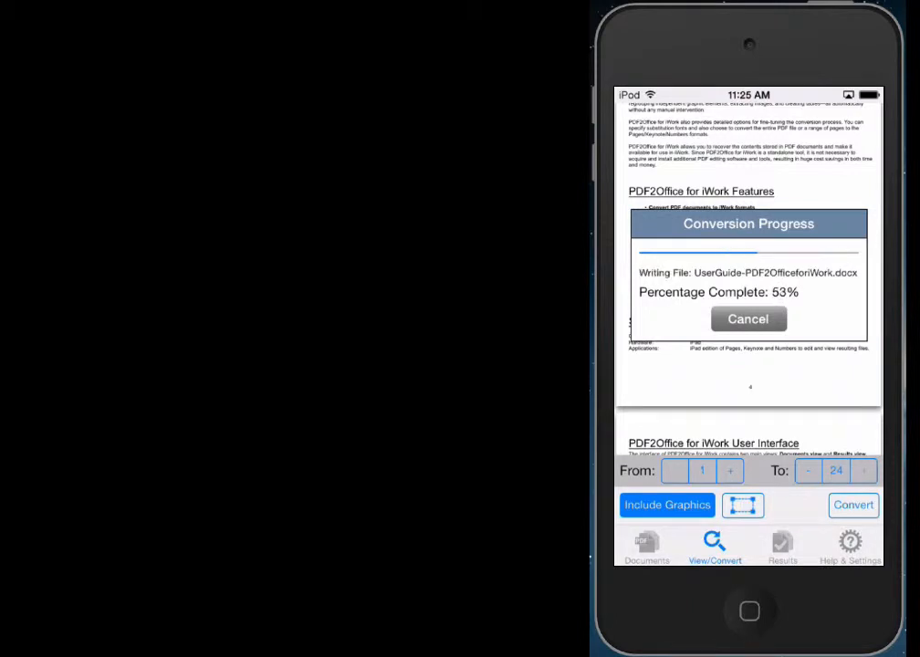
left_click(747, 319)
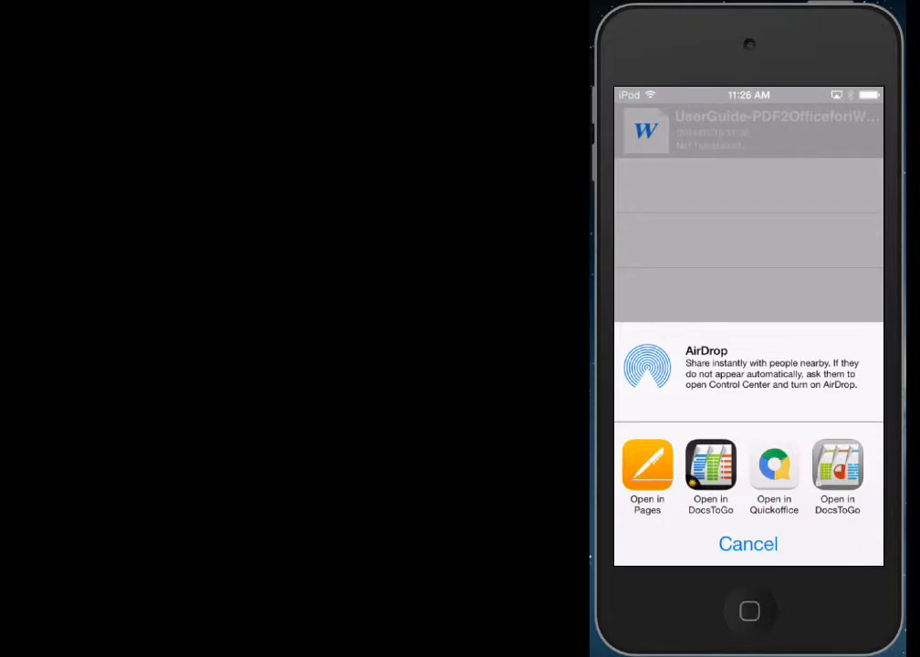
Cancel the AirDrop / Open in Pages share sheet to return to Results.
left_click(748, 544)
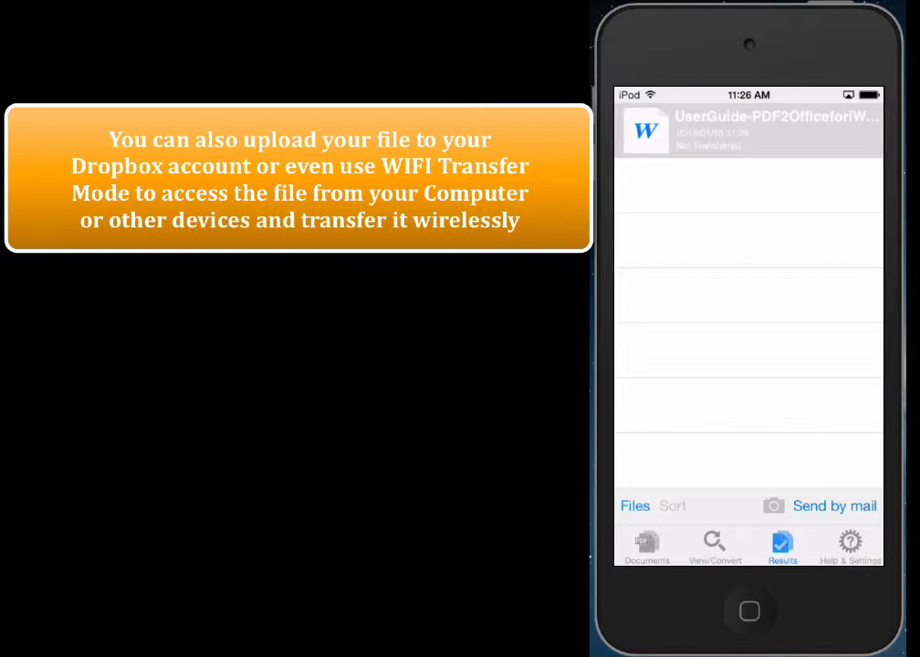
left_click(636, 506)
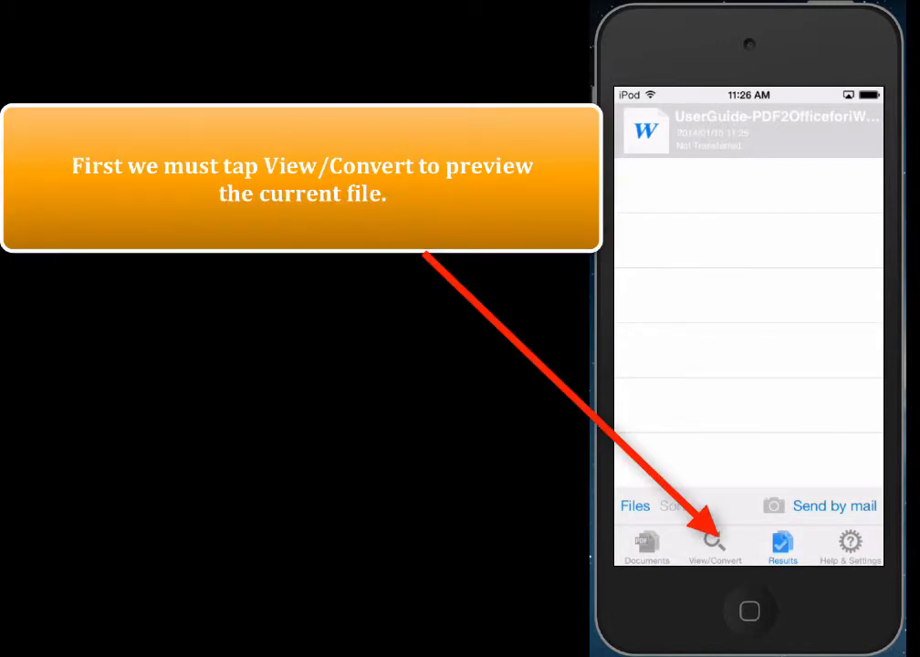
Return to the user guide, scroll to the page 5 User Interface page, and mark an area.
left_click(715, 548)
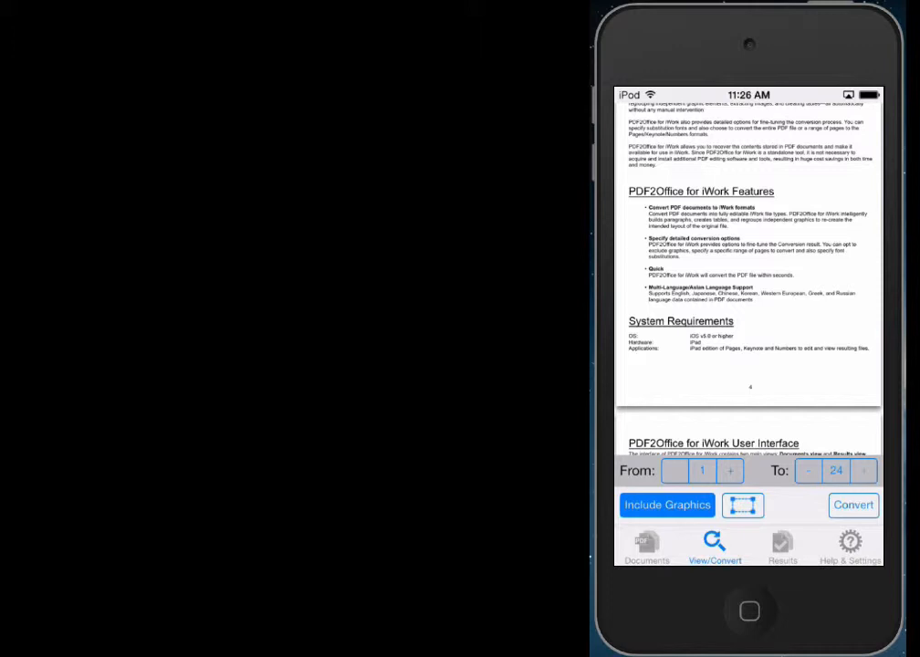
scroll("up", 3)
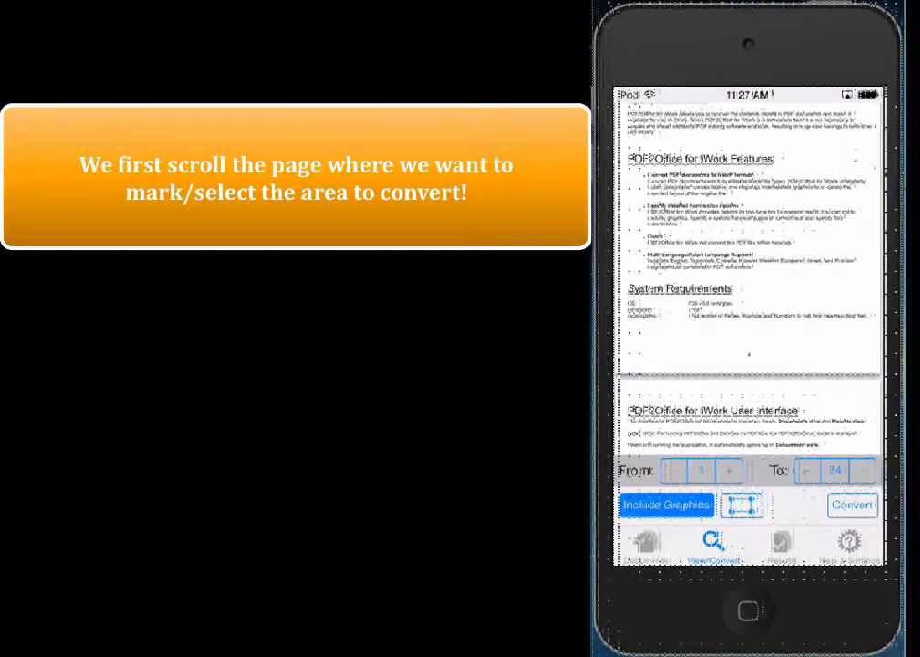
scroll("down", 3)
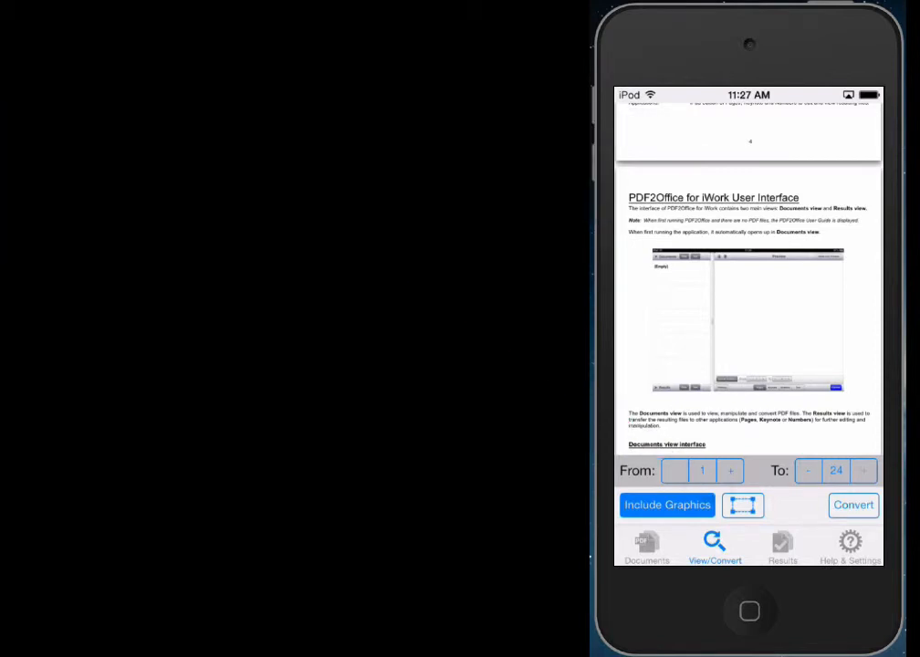
left_click(744, 505)
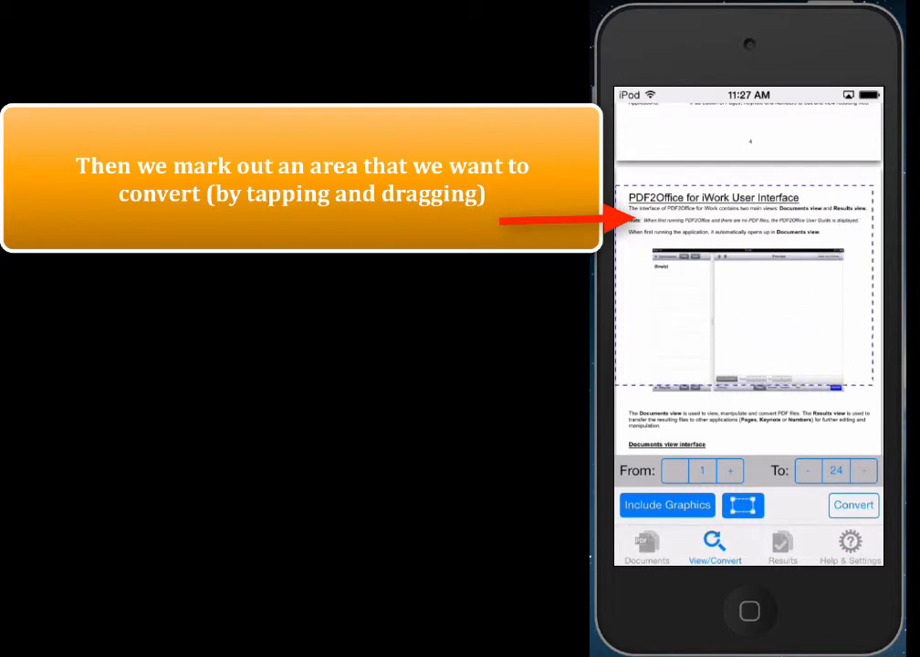
Convert the marked page 5 area and mail it as an image.
left_click(852, 505)
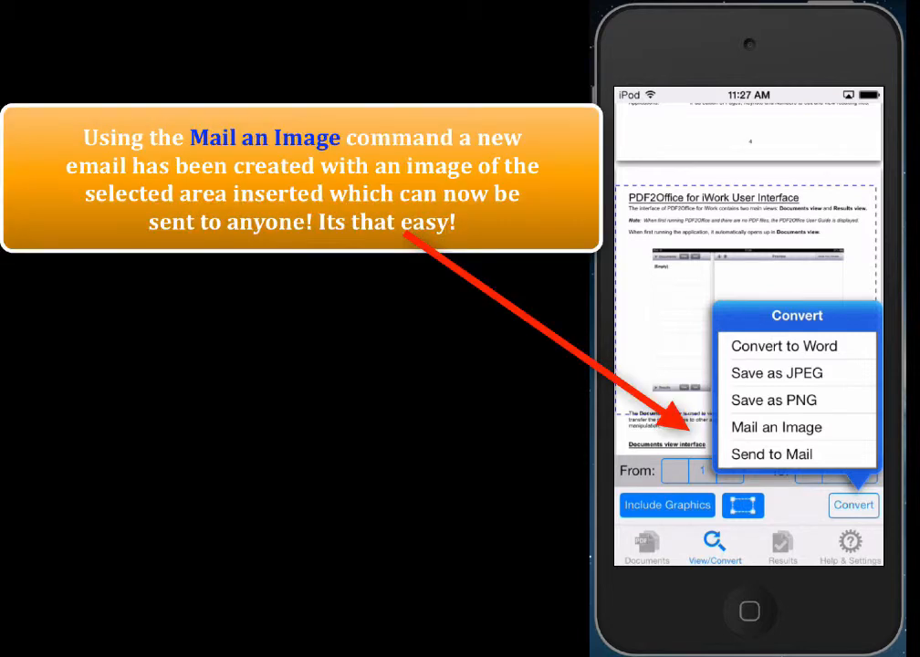
left_click(776, 428)
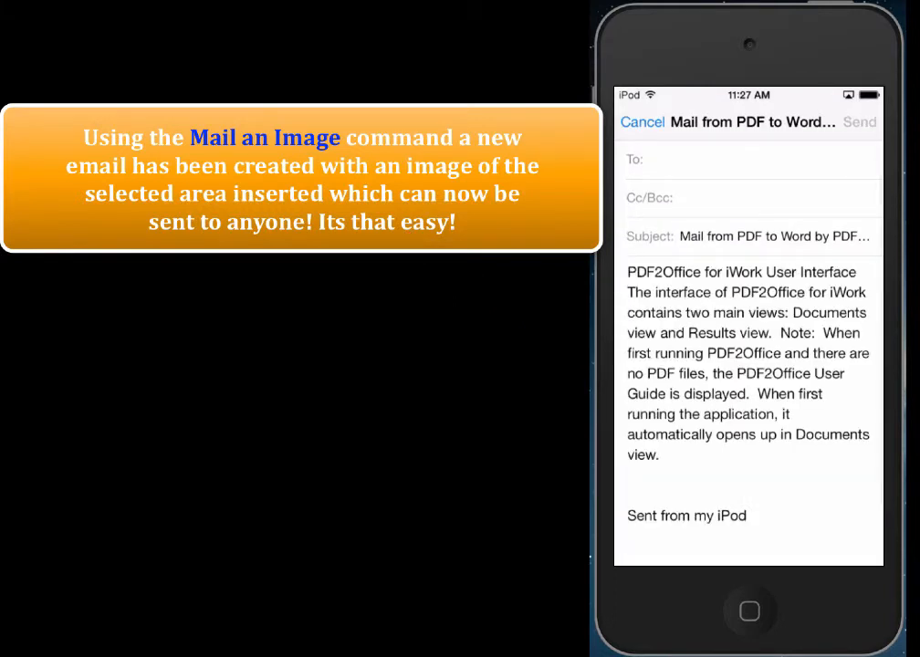
Cancel the email draft and begin marking a smaller area around the page 5 heading.
scroll("up", 3)
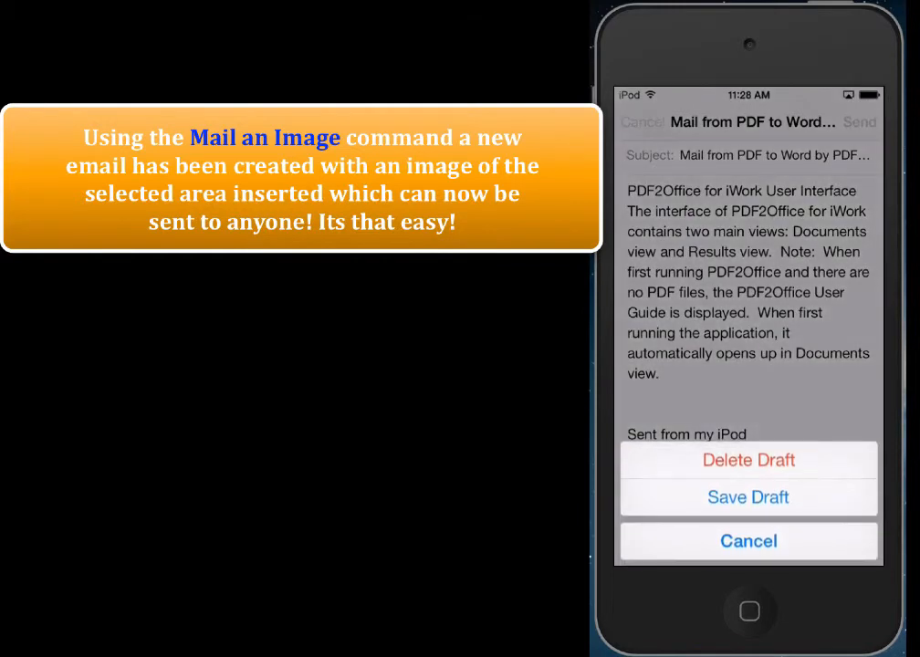
left_click(749, 541)
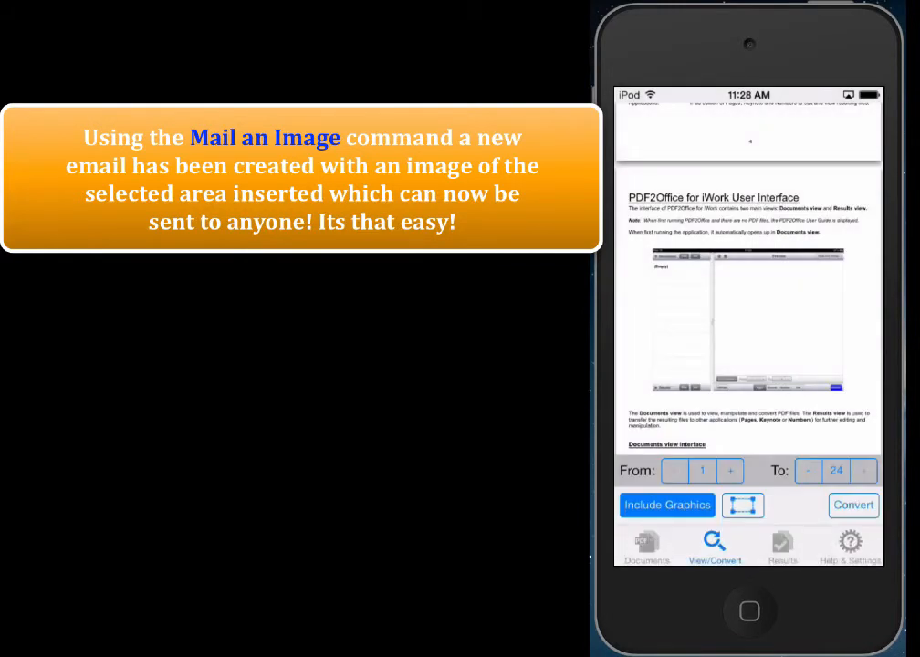
left_click(743, 505)
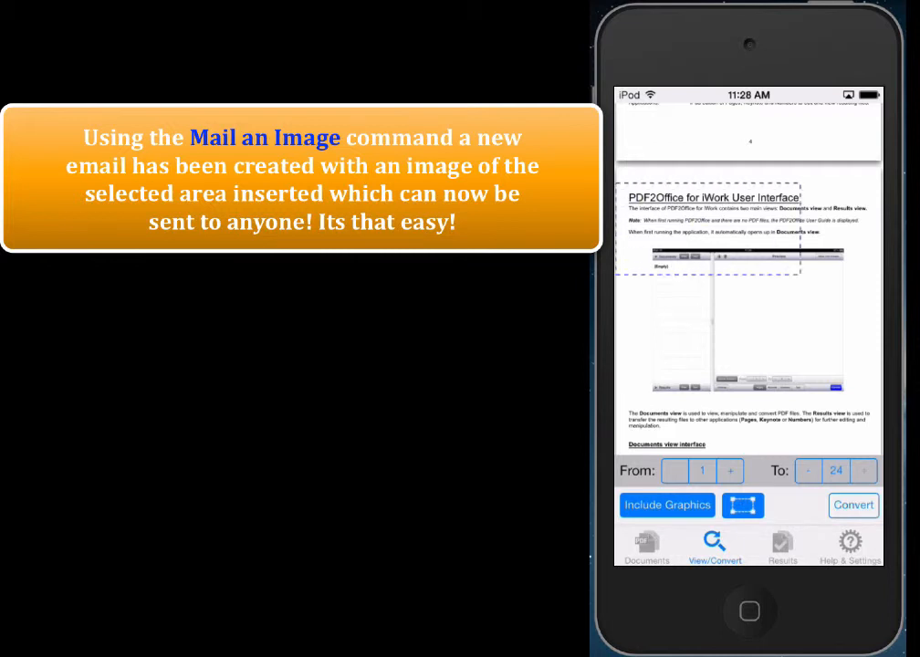
Convert the re-marked larger page 5 area, choosing Mail an Image.
left_click(853, 505)
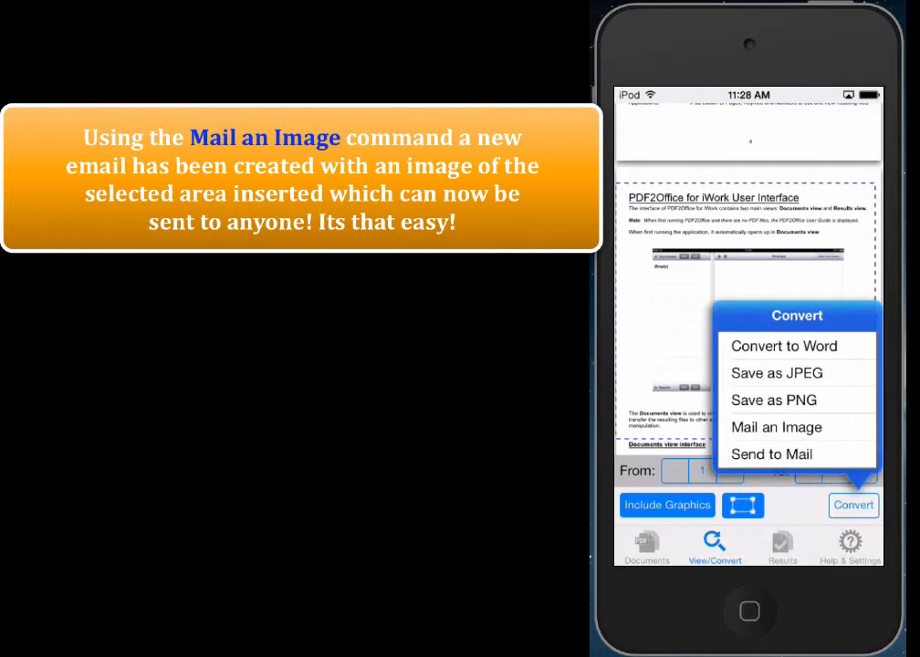
left_click(777, 426)
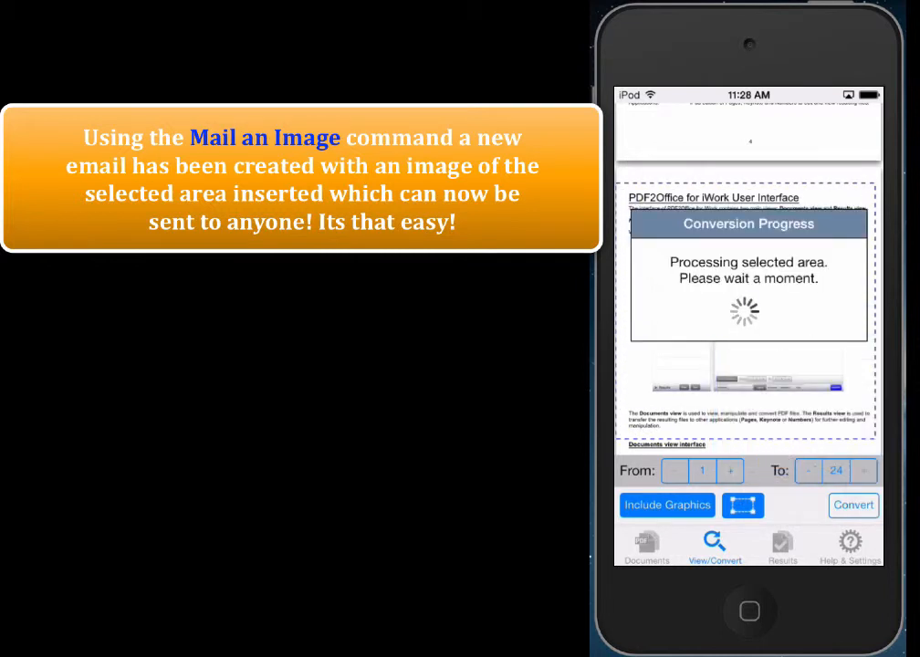